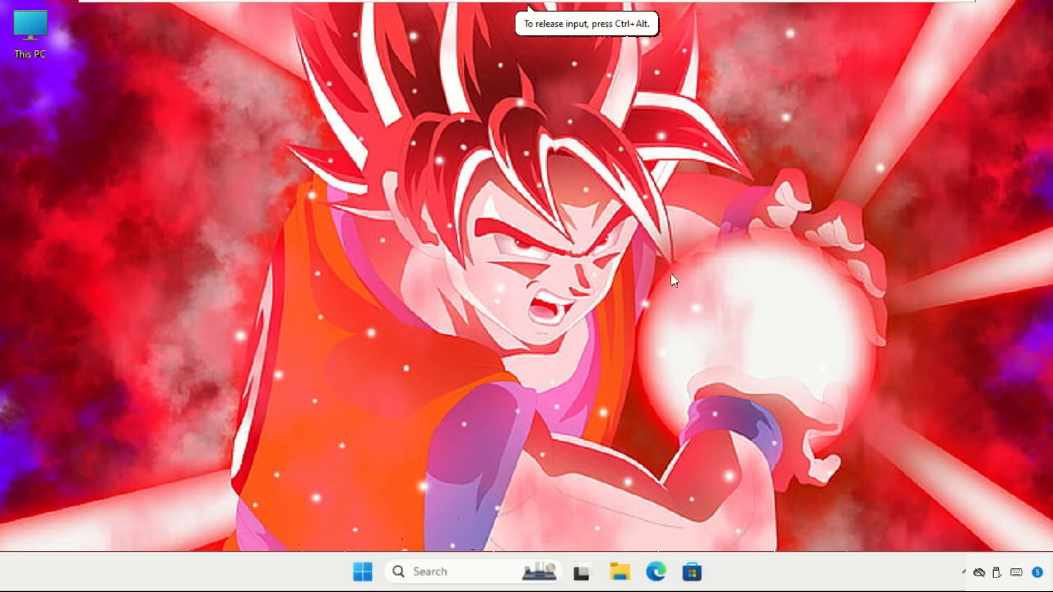
mouse_move(431, 198)
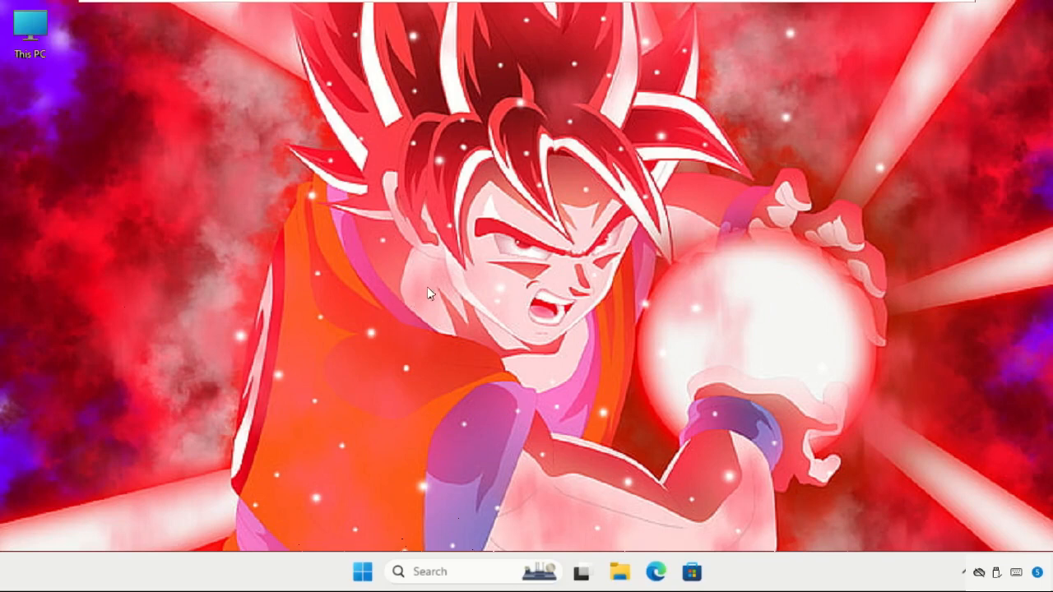
mouse_move(494, 280)
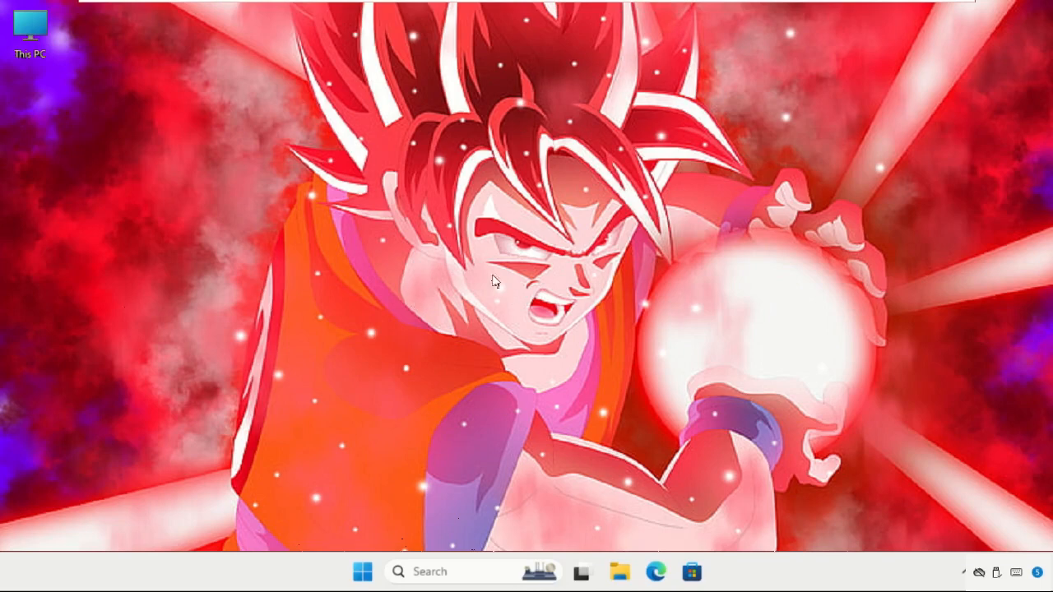
mouse_move(487, 273)
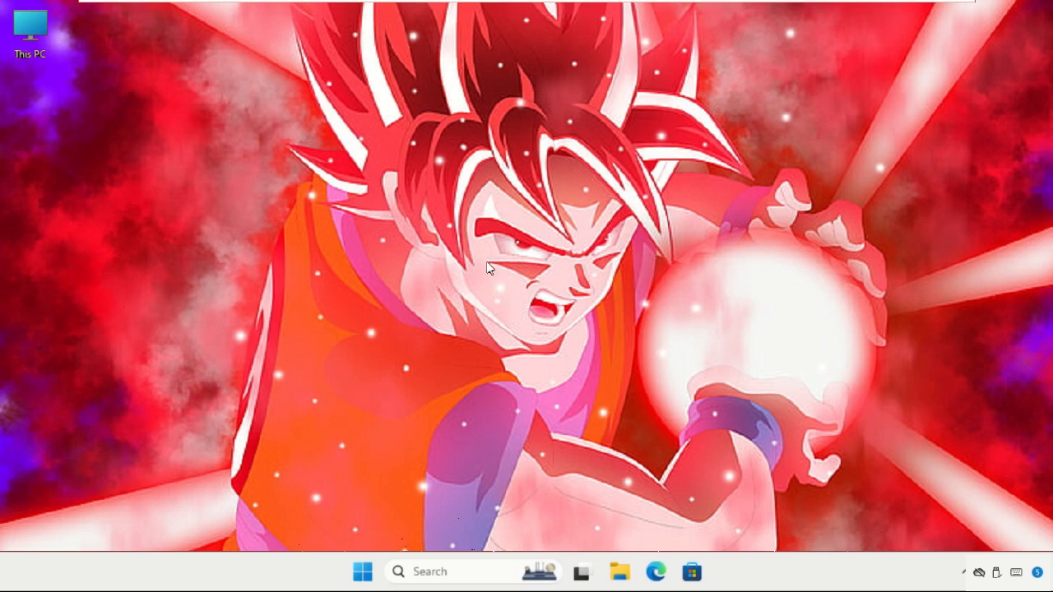
mouse_move(494, 203)
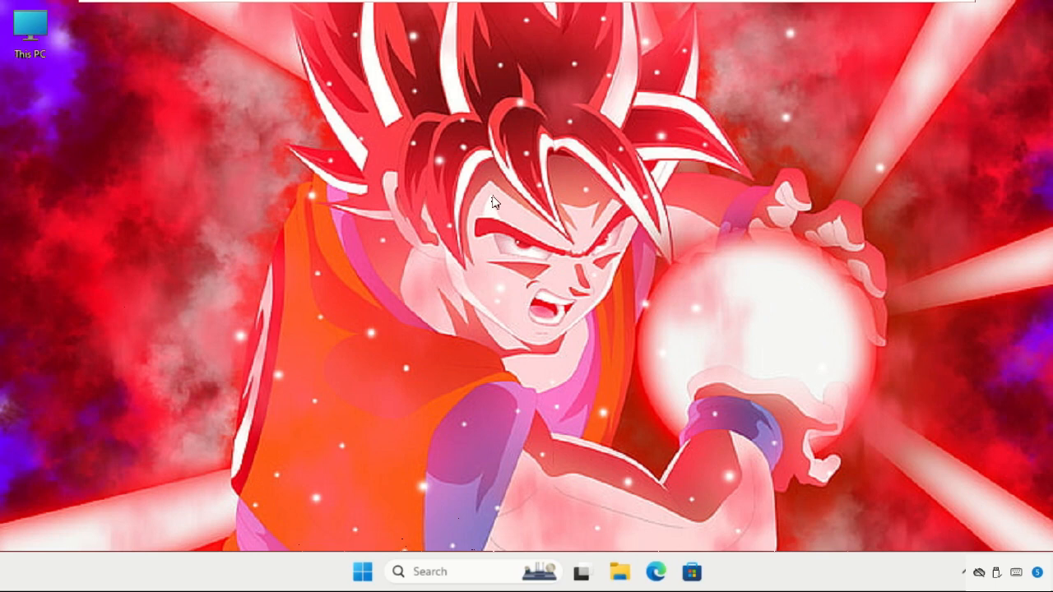
mouse_move(421, 533)
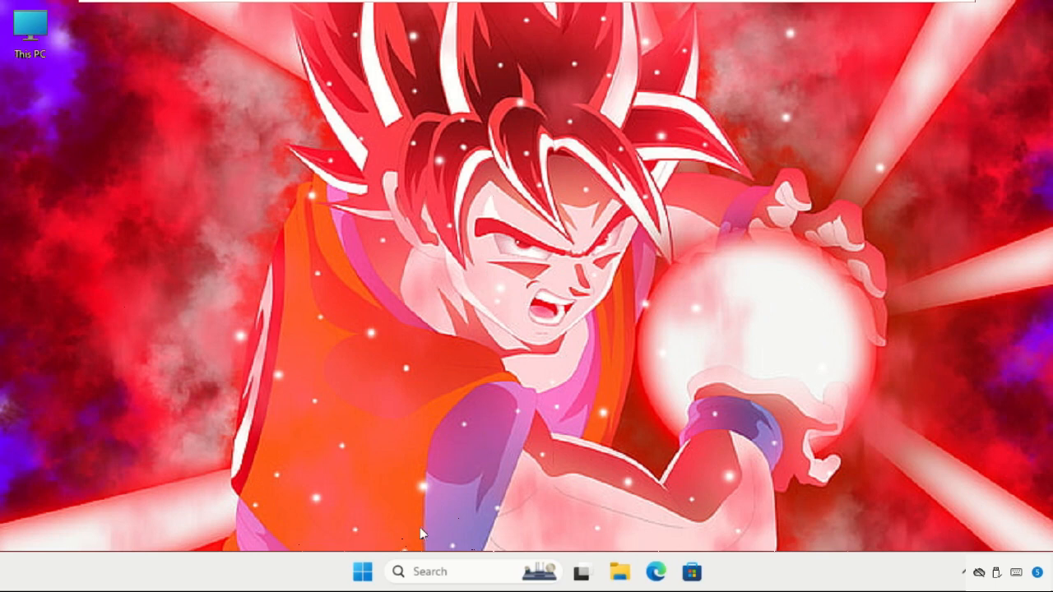
Step: Turn on the On-screen keyboard toggle under Accessibility > Keyboard in Windows Settings
right_click(362, 573)
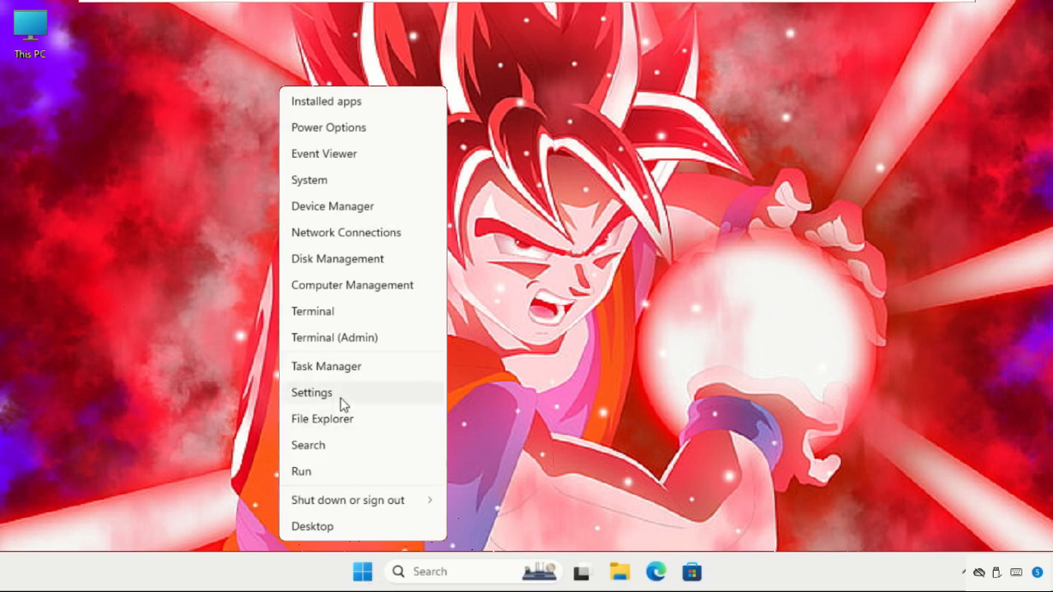
left_click(311, 392)
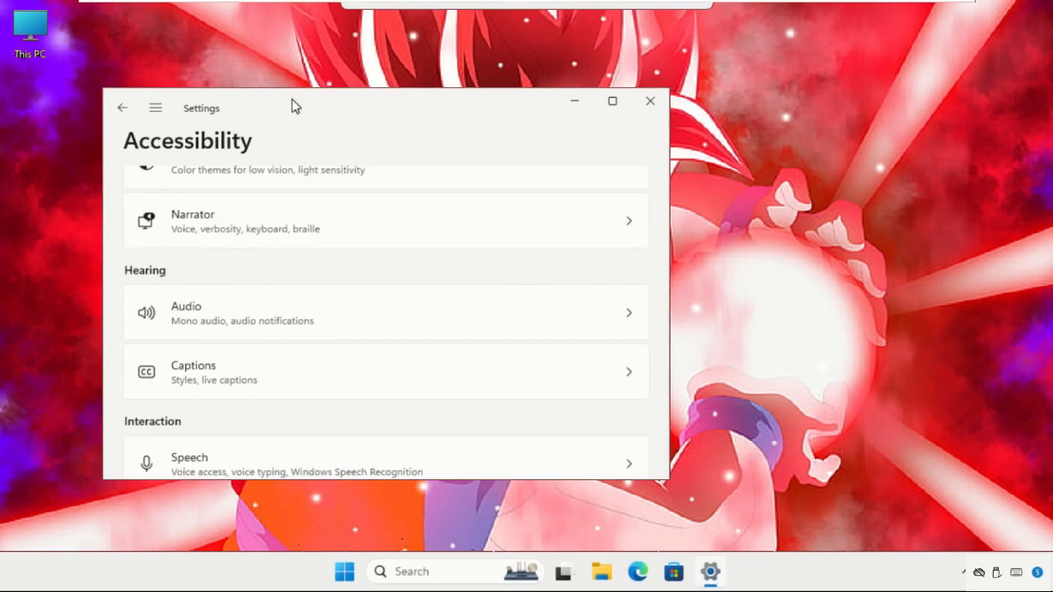
scroll("down", 3)
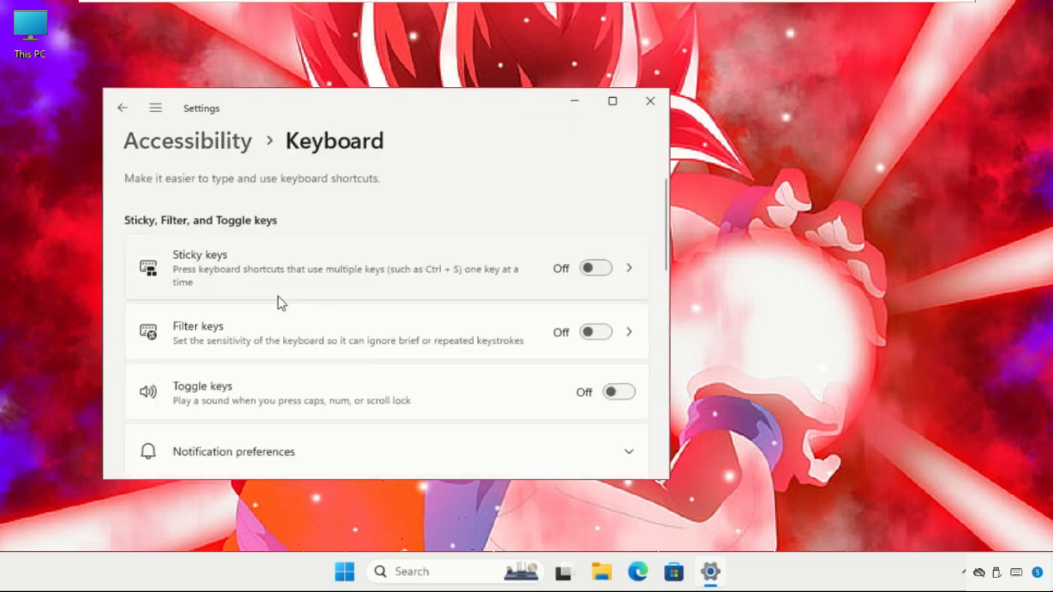
scroll("down", 3)
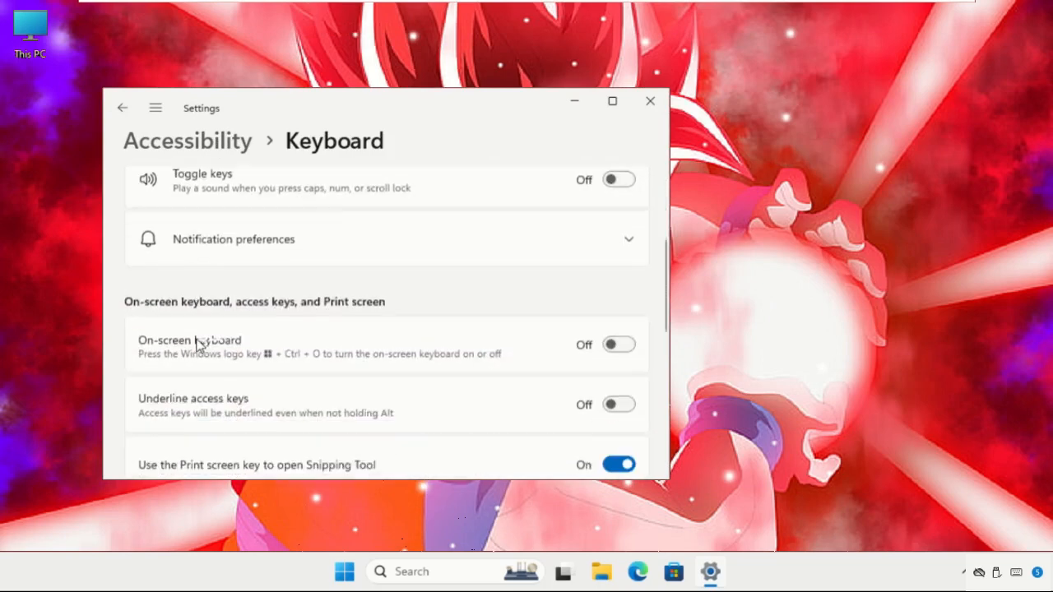
scroll("down", 3)
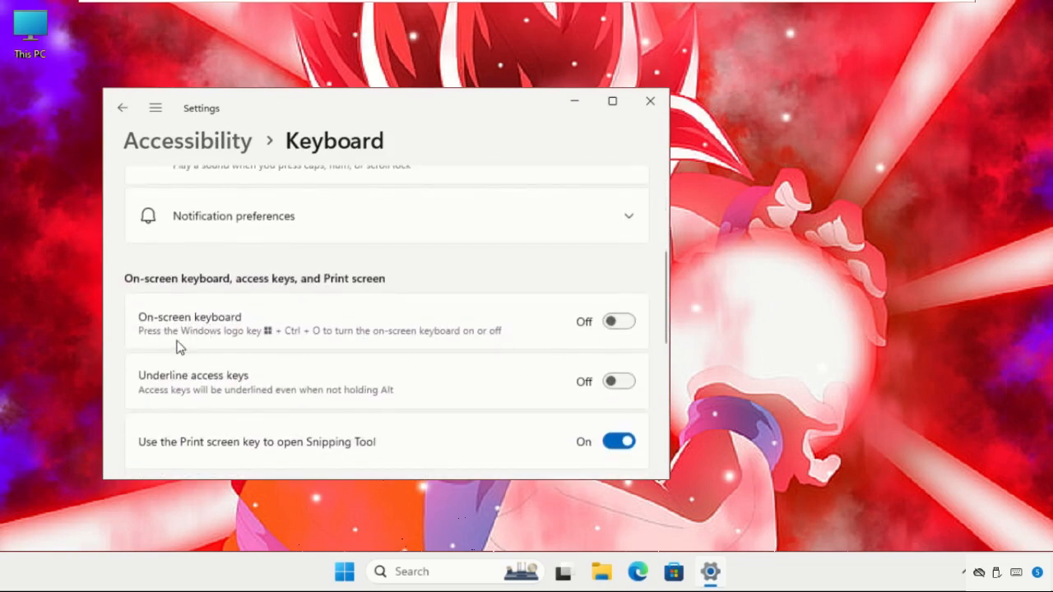
left_click(619, 321)
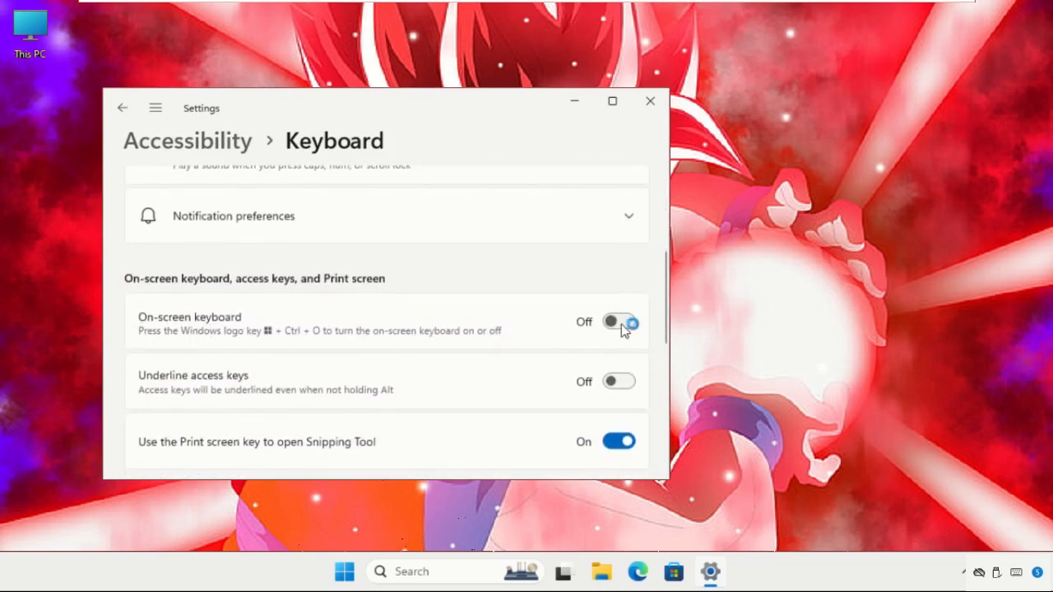
left_click(619, 320)
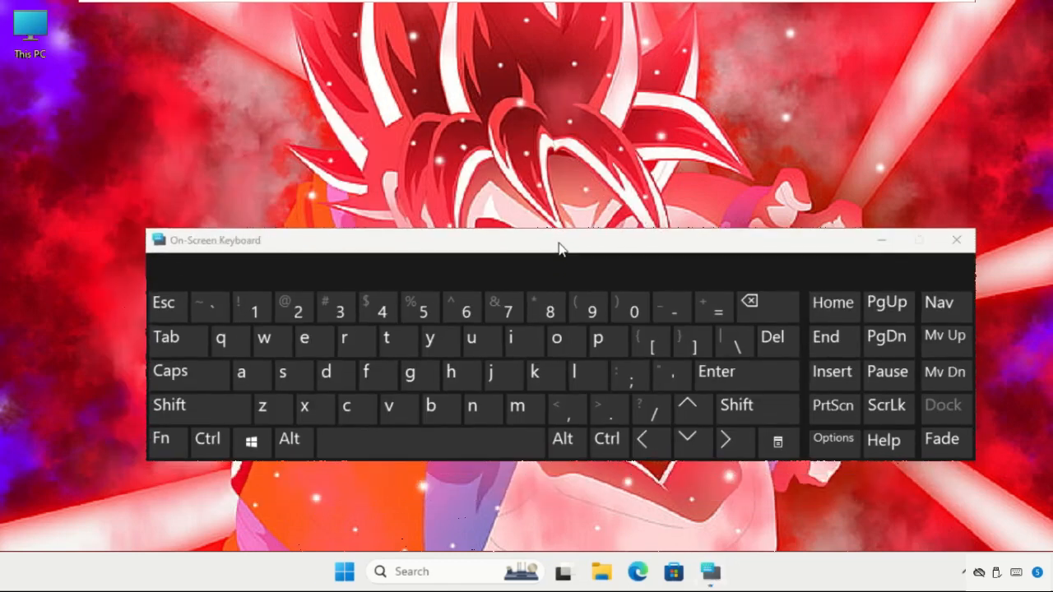
mouse_move(461, 540)
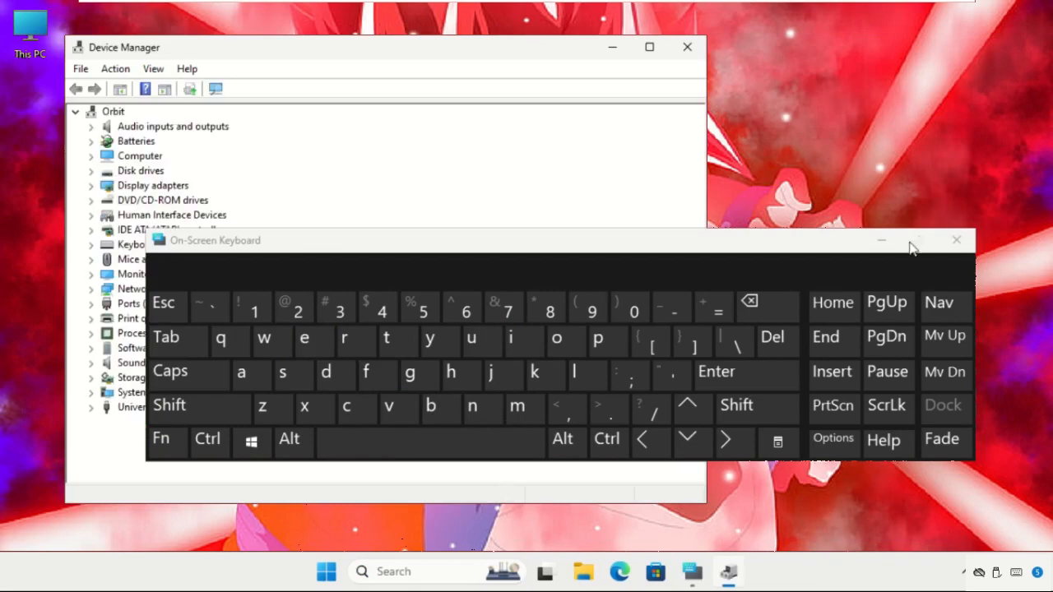
Step: Close the On-Screen Keyboard and view the Standard PS/2 Keyboard properties under Keyboards
left_click(956, 240)
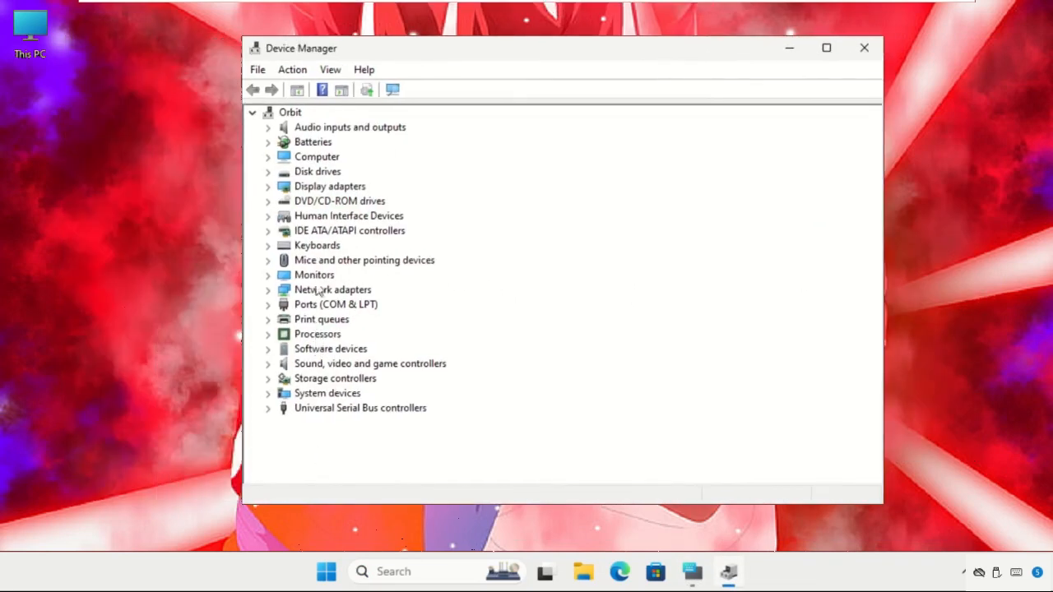
mouse_move(316, 245)
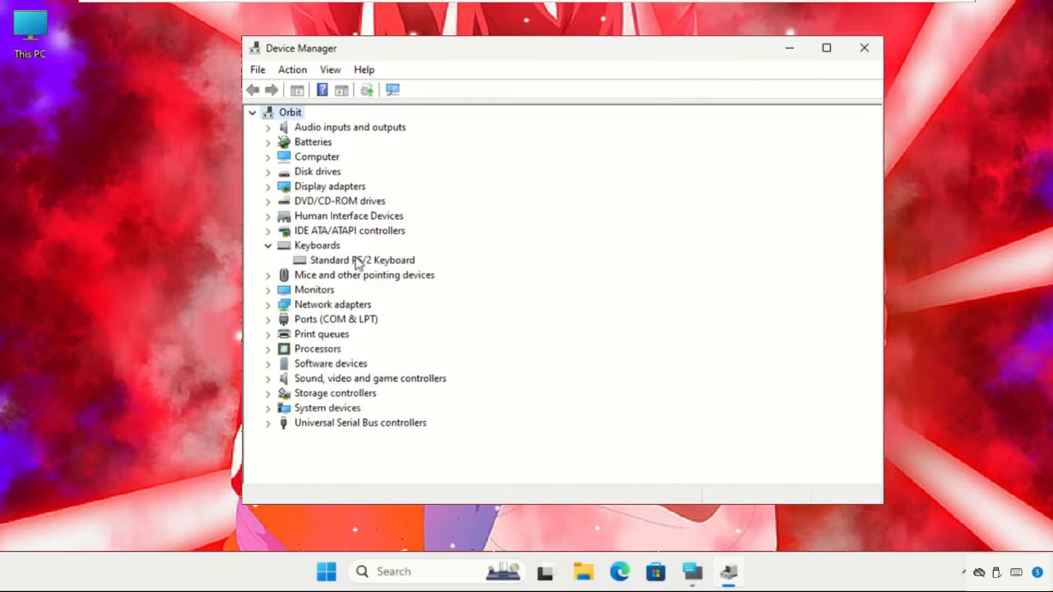
double_click(362, 260)
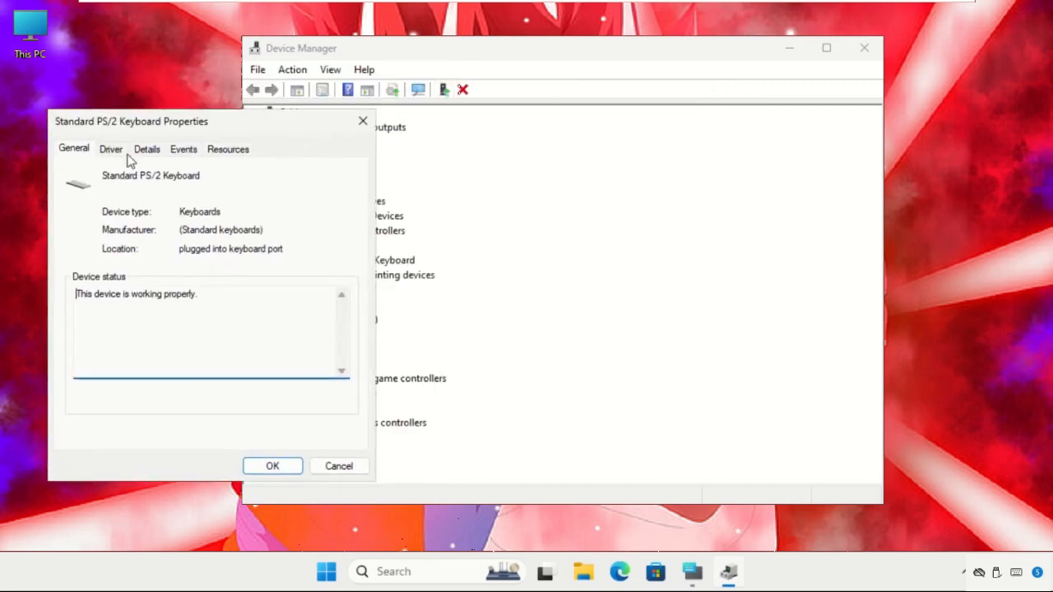
Step: Run an automatic driver search for the Standard PS/2 Keyboard and close the result
left_click(112, 148)
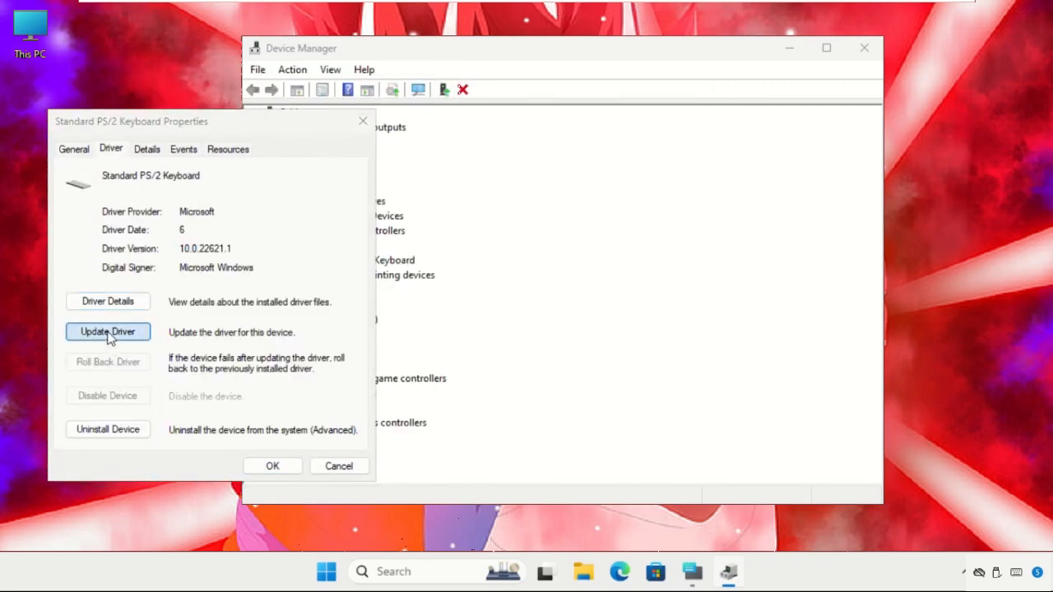
left_click(109, 332)
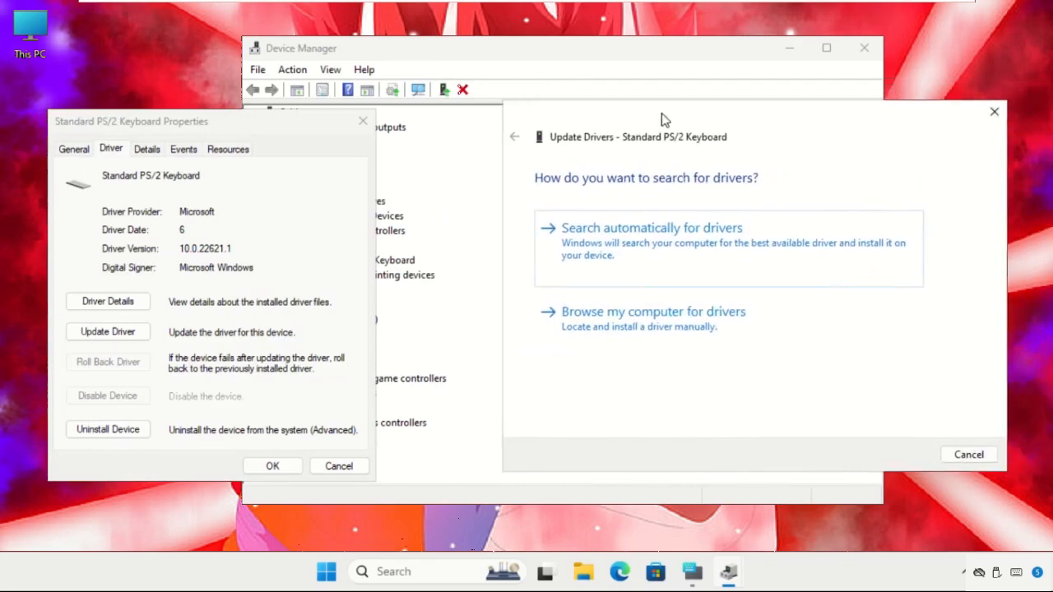
mouse_move(628, 250)
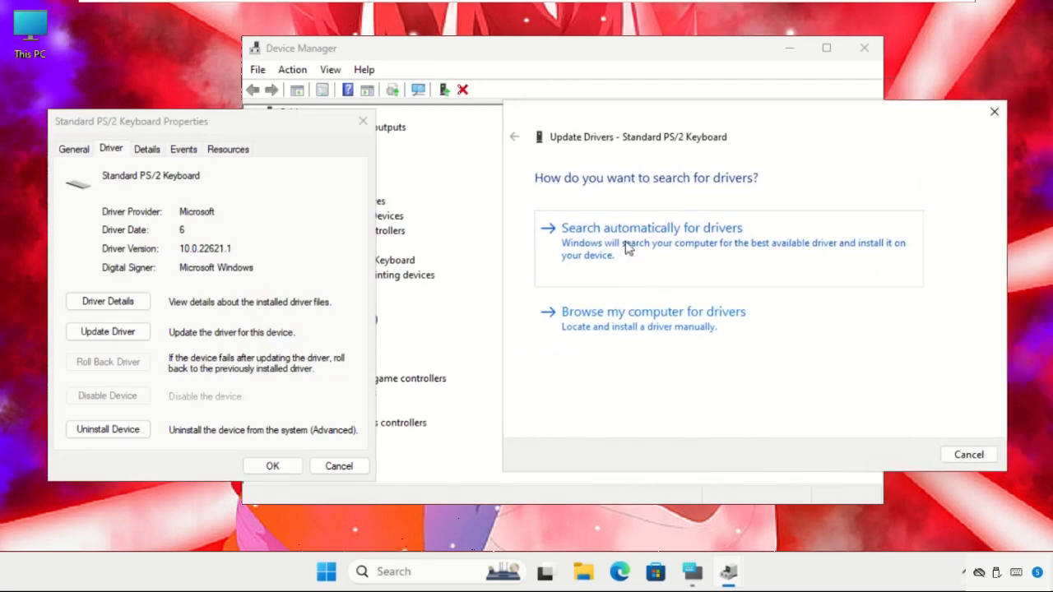
mouse_move(648, 260)
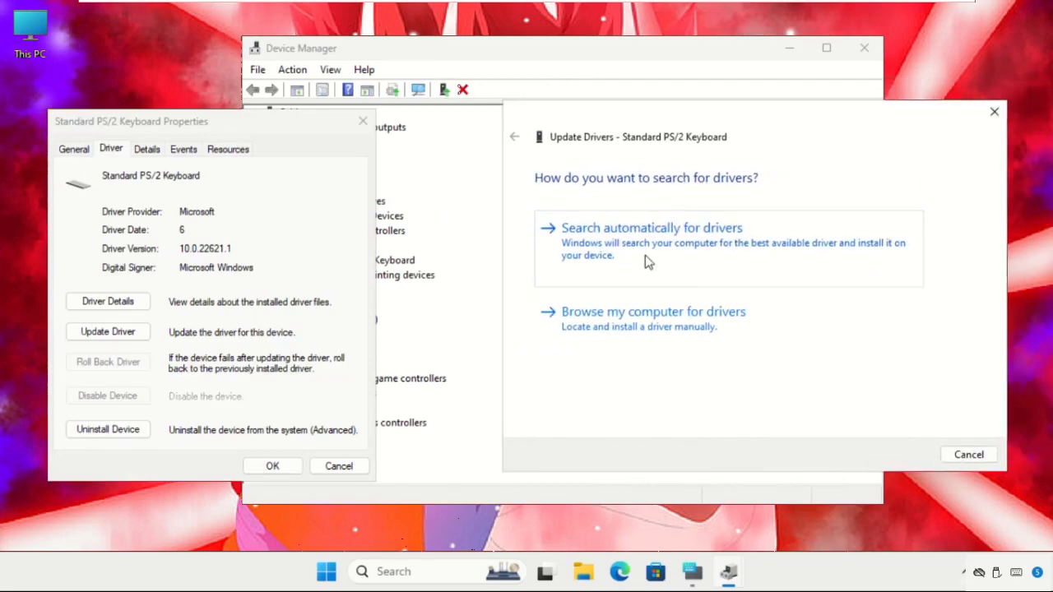
left_click(652, 227)
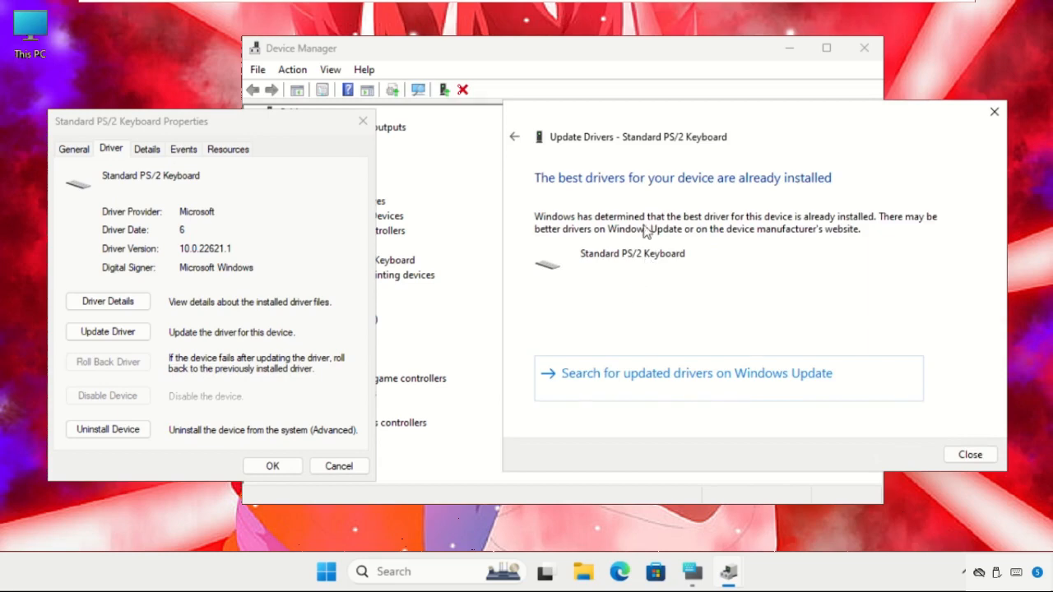
mouse_move(613, 205)
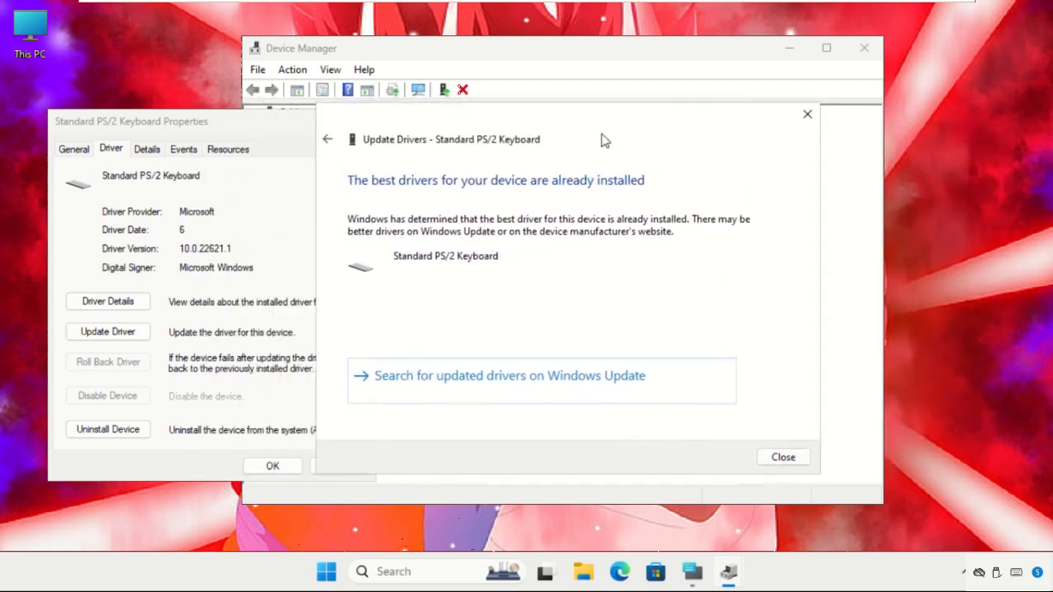
left_click(783, 458)
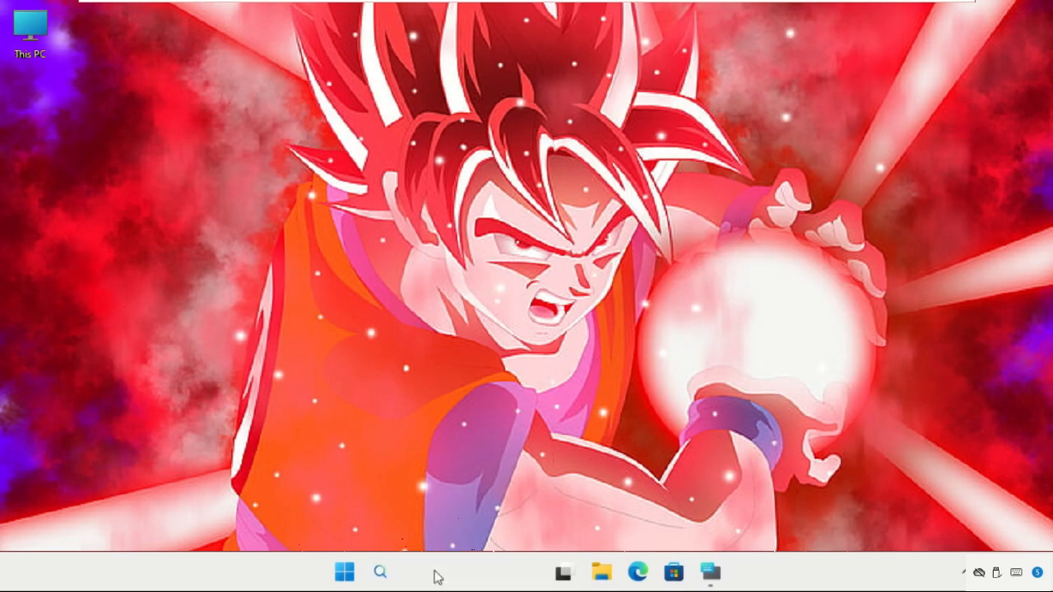
Step: Launch Control Panel from the Start search's Recent list
right_click(344, 573)
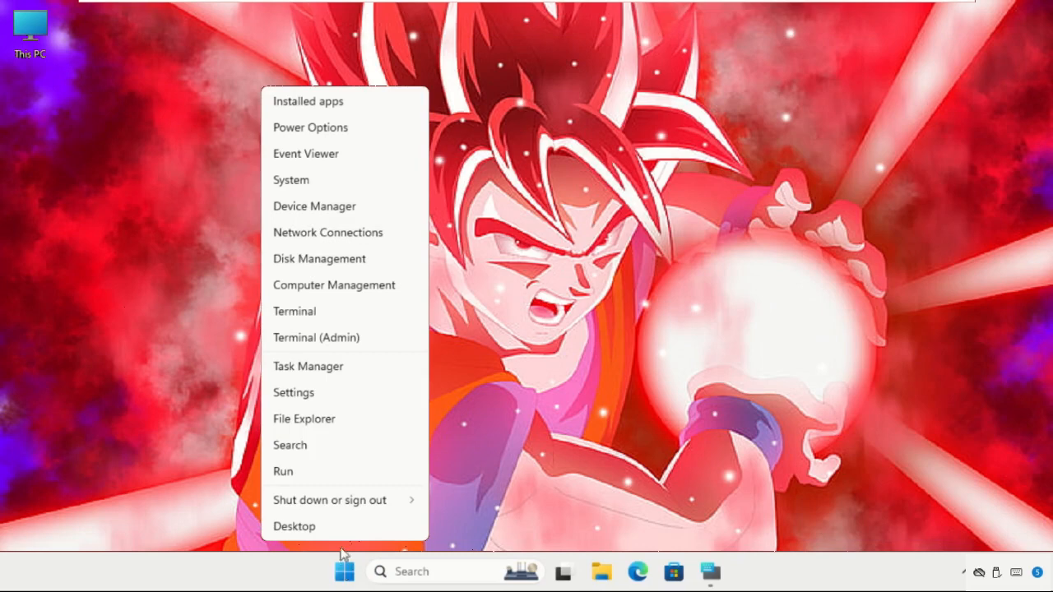
mouse_move(308, 365)
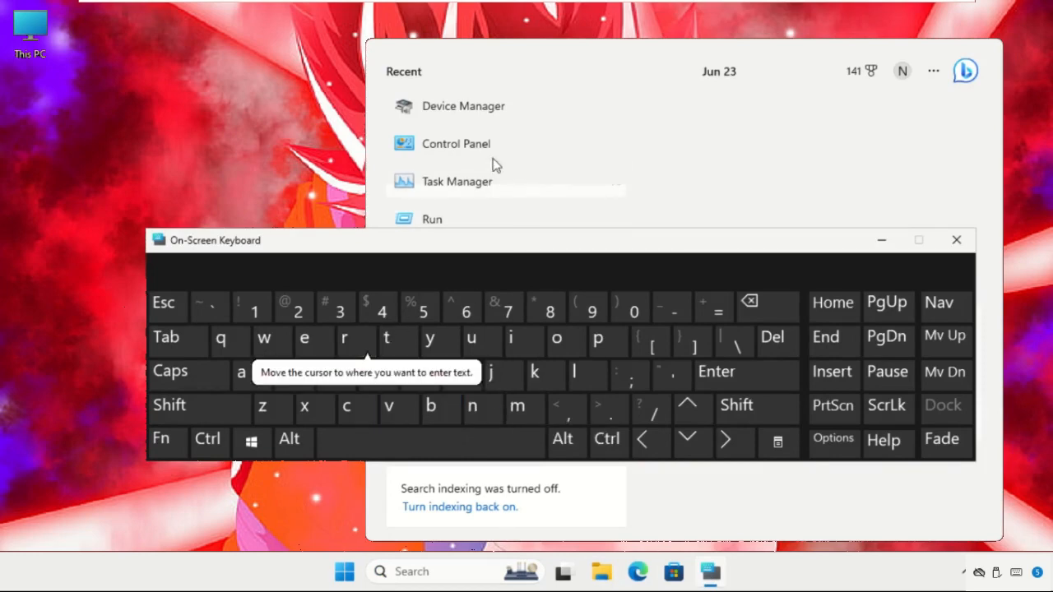
left_click(456, 144)
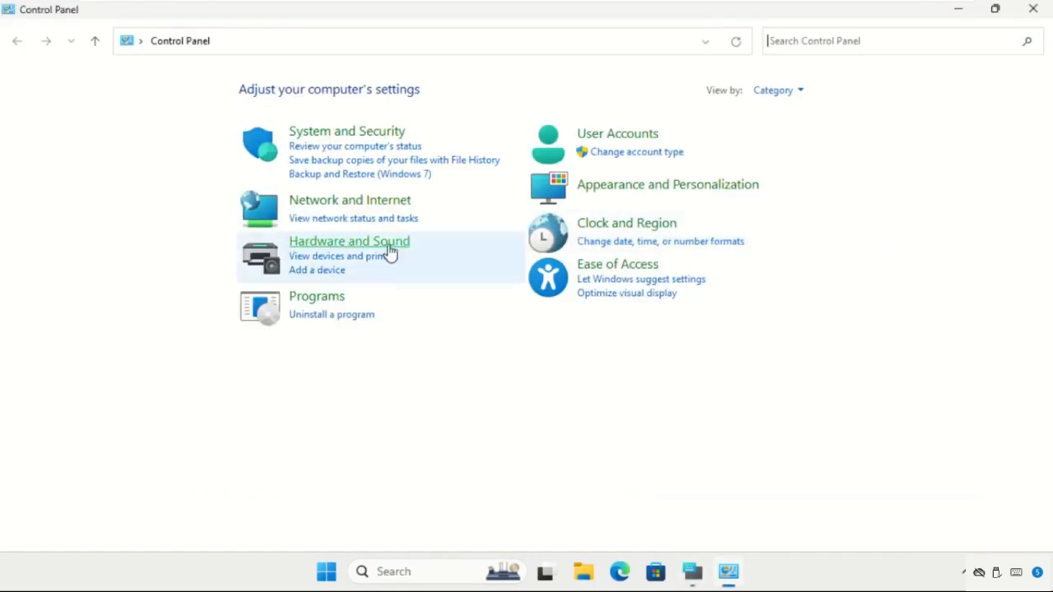
mouse_move(606, 274)
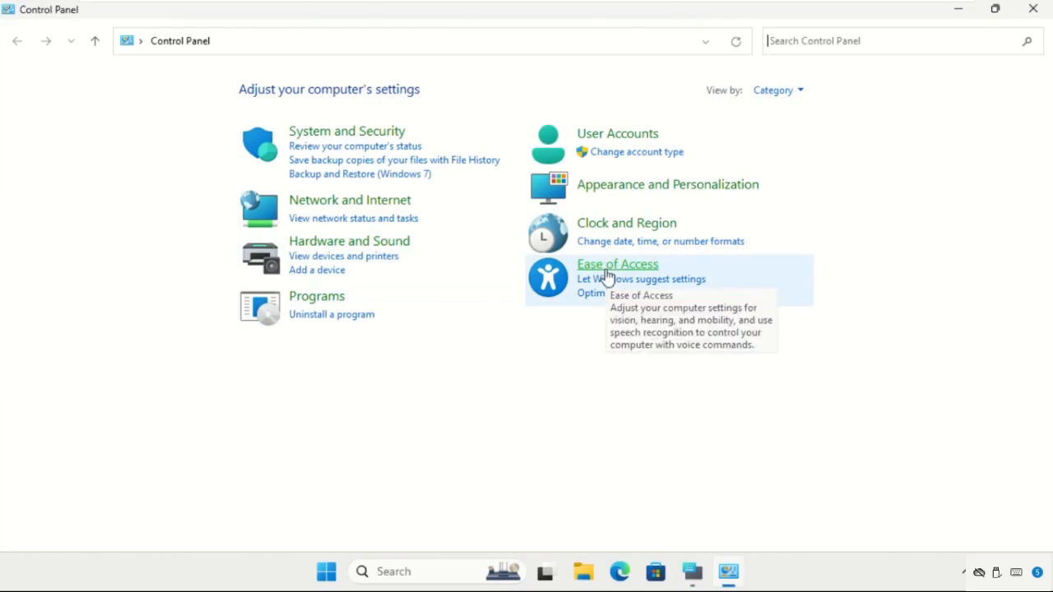
Step: Reach the 'Make the mouse easier to use' page via Ease of Access Center
left_click(617, 263)
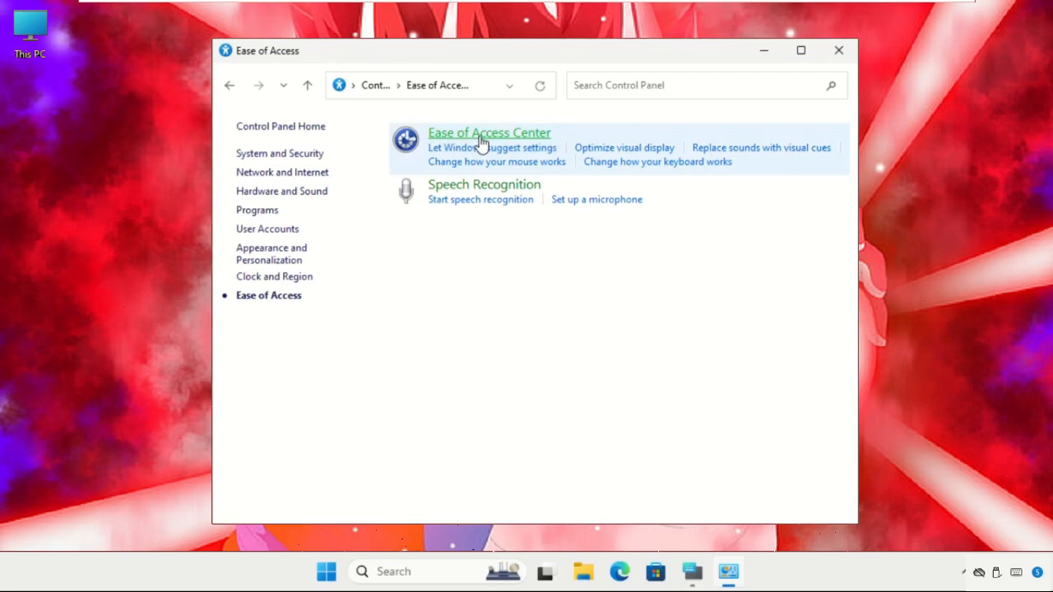
left_click(491, 131)
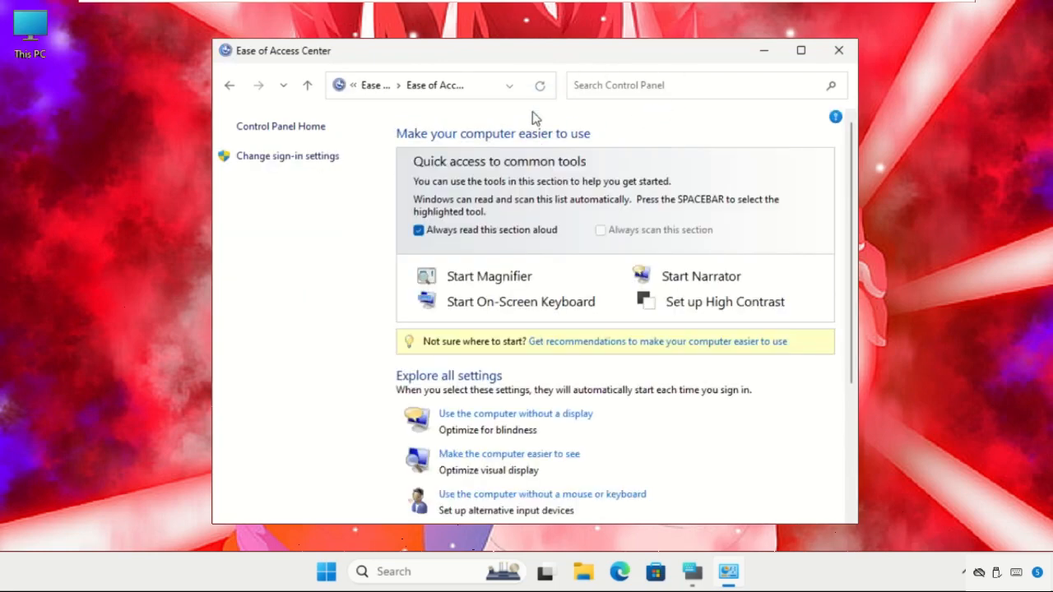
scroll("down", 3)
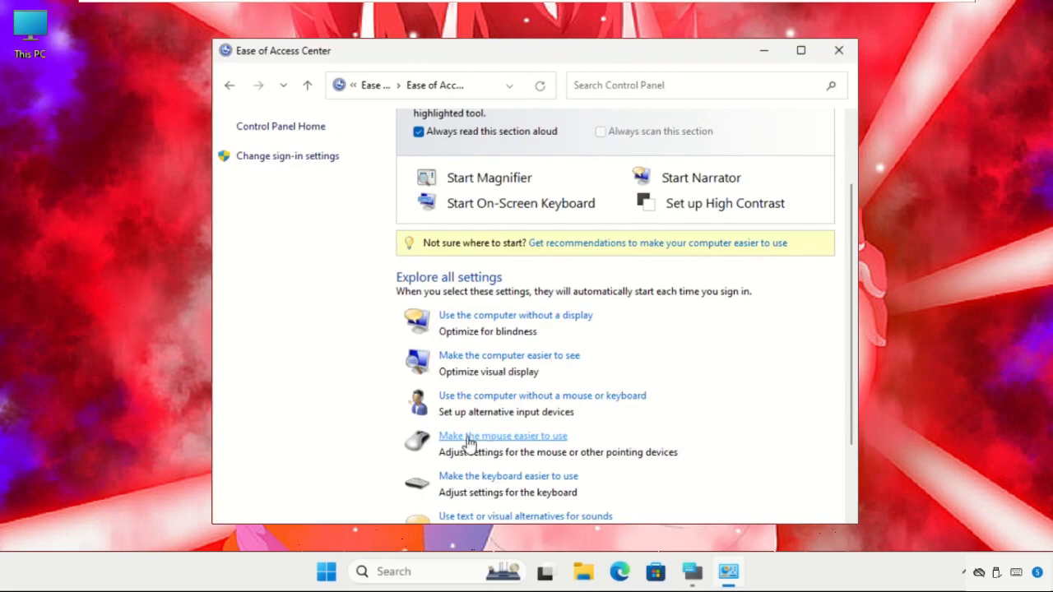
left_click(503, 434)
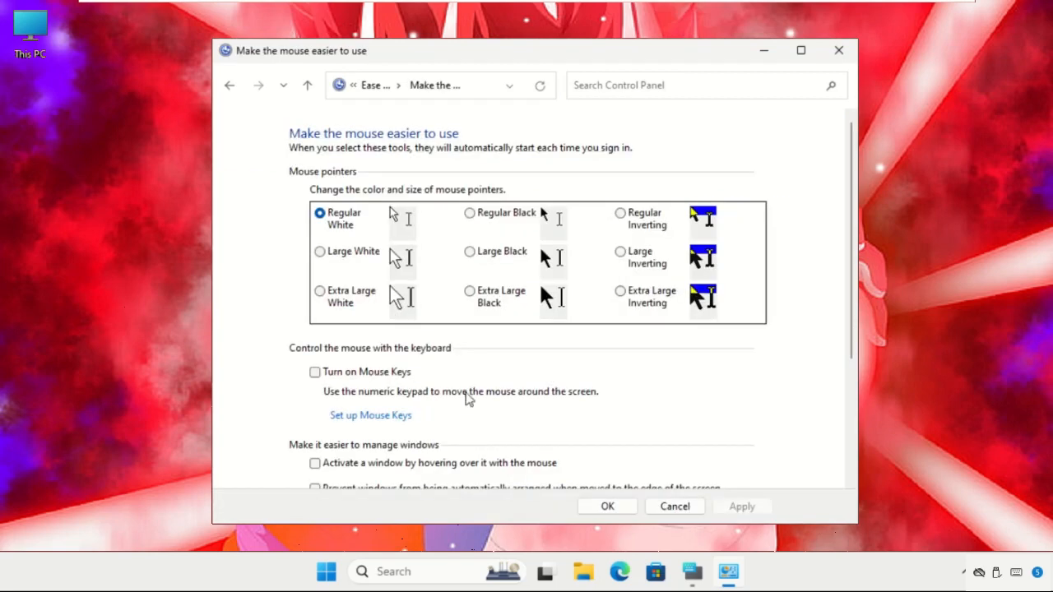
Step: Review the Mouse Keys options, leave them off, and confirm with OK
scroll("down", 3)
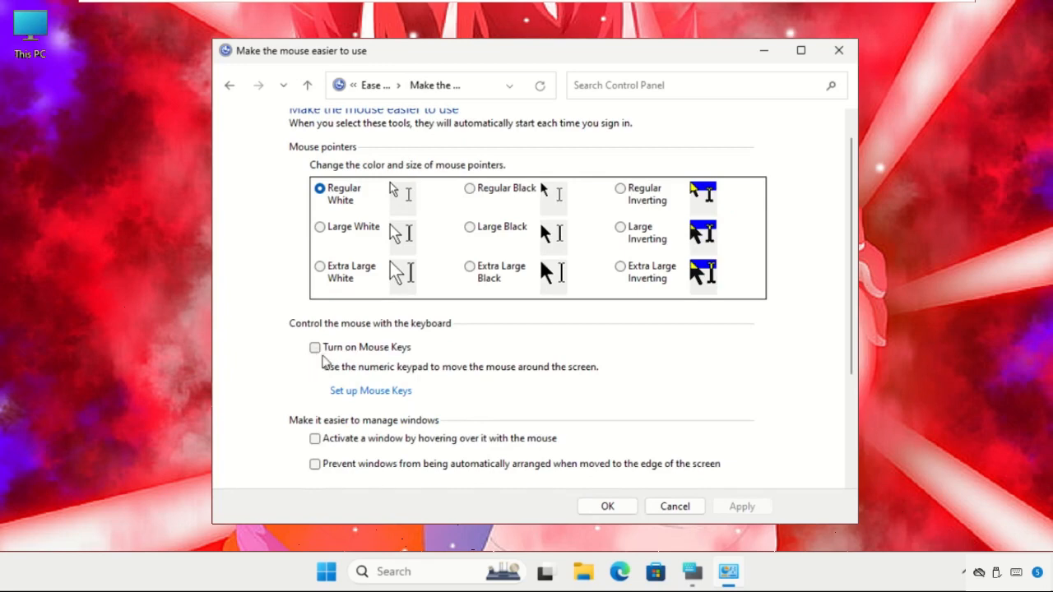
mouse_move(332, 378)
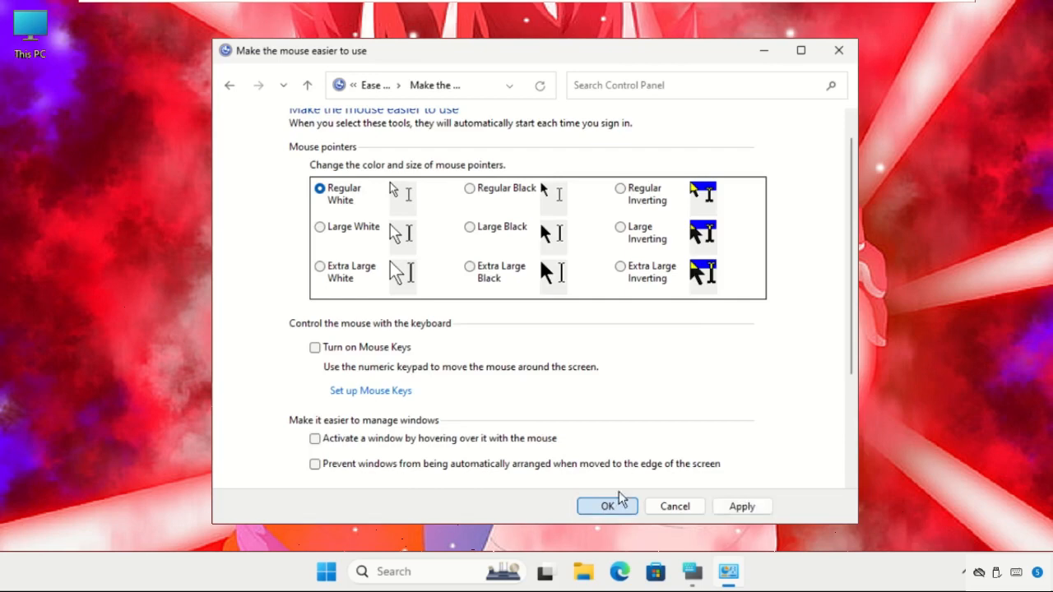
left_click(607, 507)
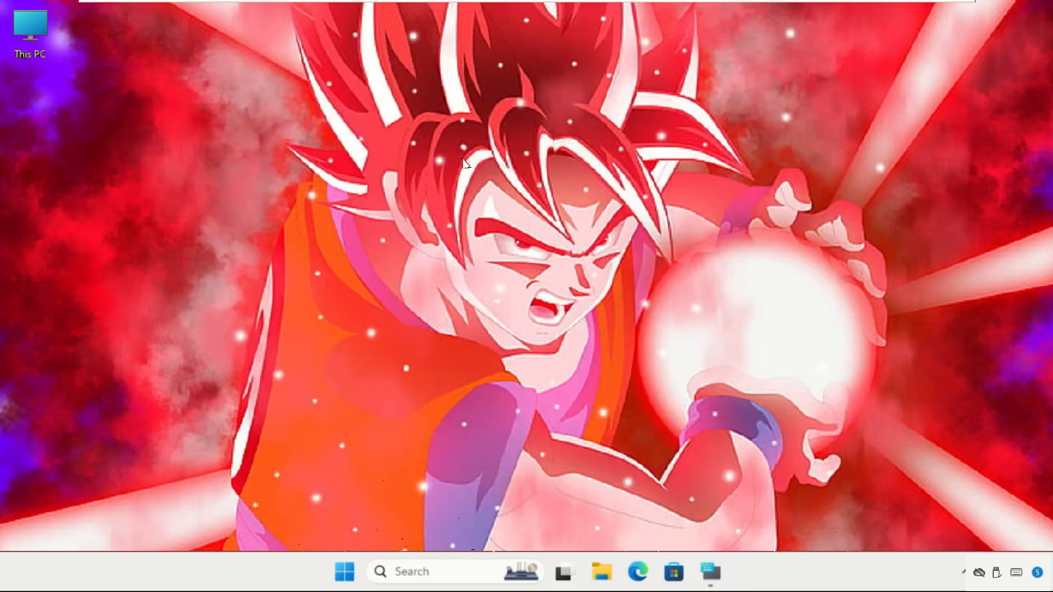
mouse_move(458, 194)
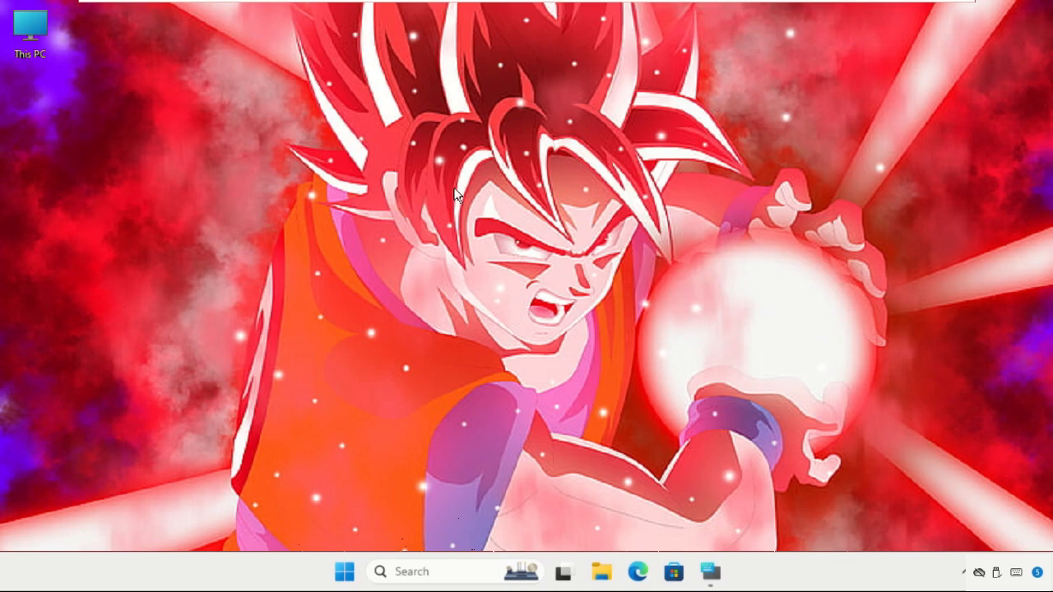
mouse_move(387, 265)
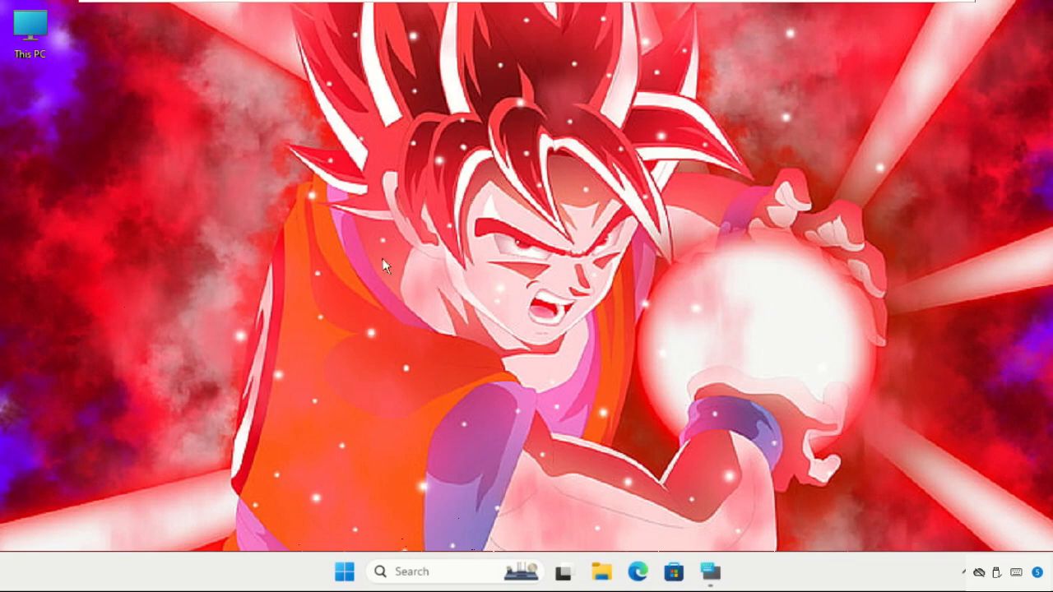